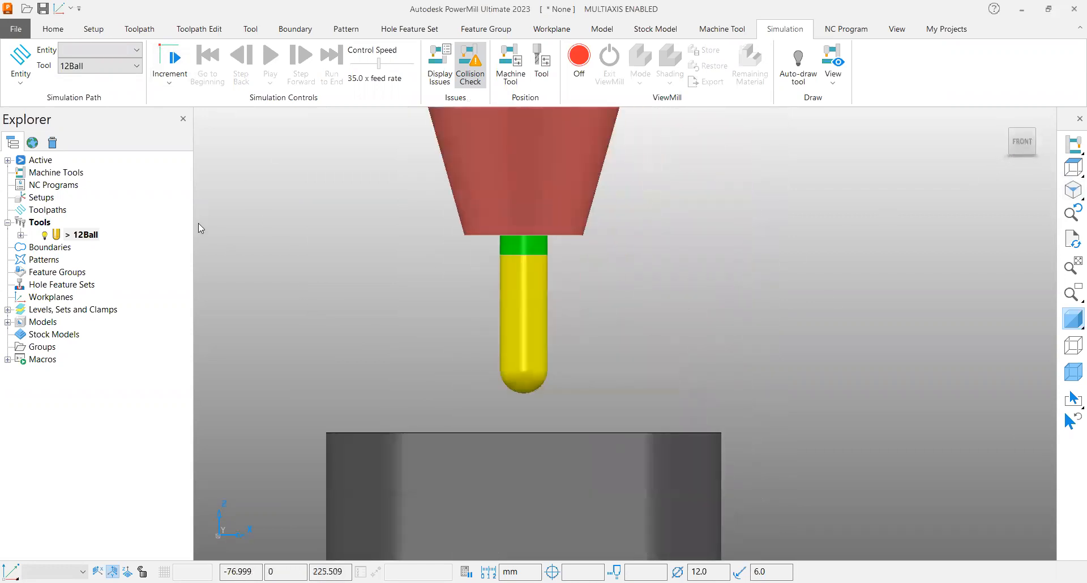
Review the 12Ball tool's settings and select the fillet band around the base for machining.
right_click(82, 235)
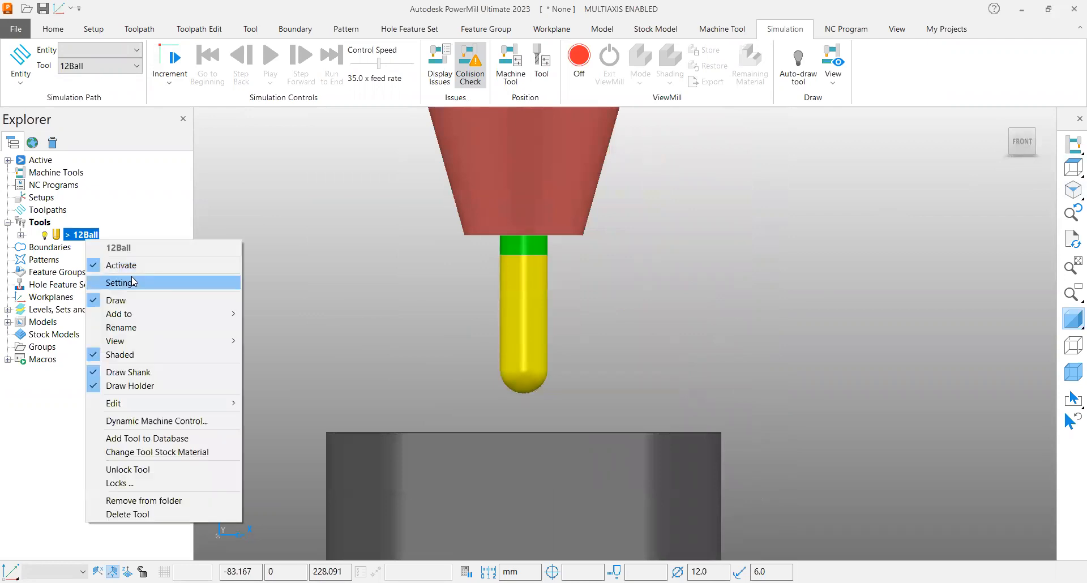
click(125, 282)
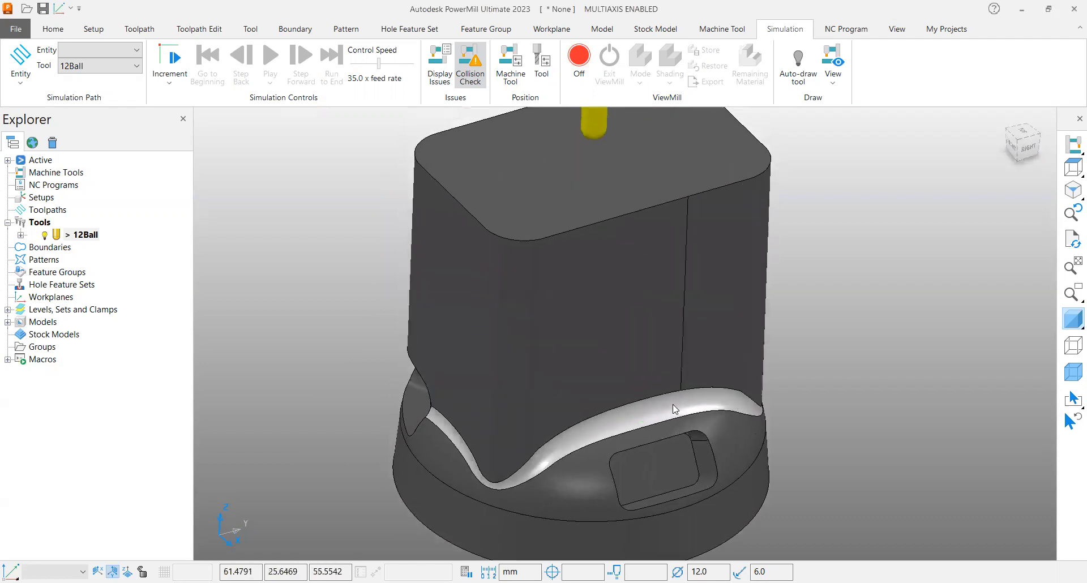
click(53, 29)
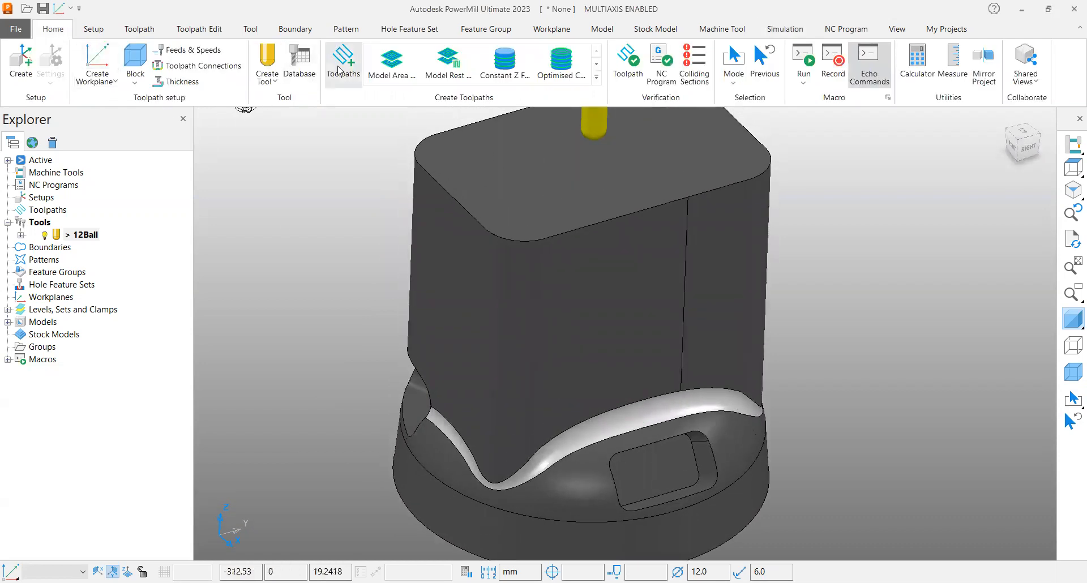
Create Surface Finishing toolpath 1 on the fillet with its passes previewed and drawn, showing tool axis settings.
click(342, 63)
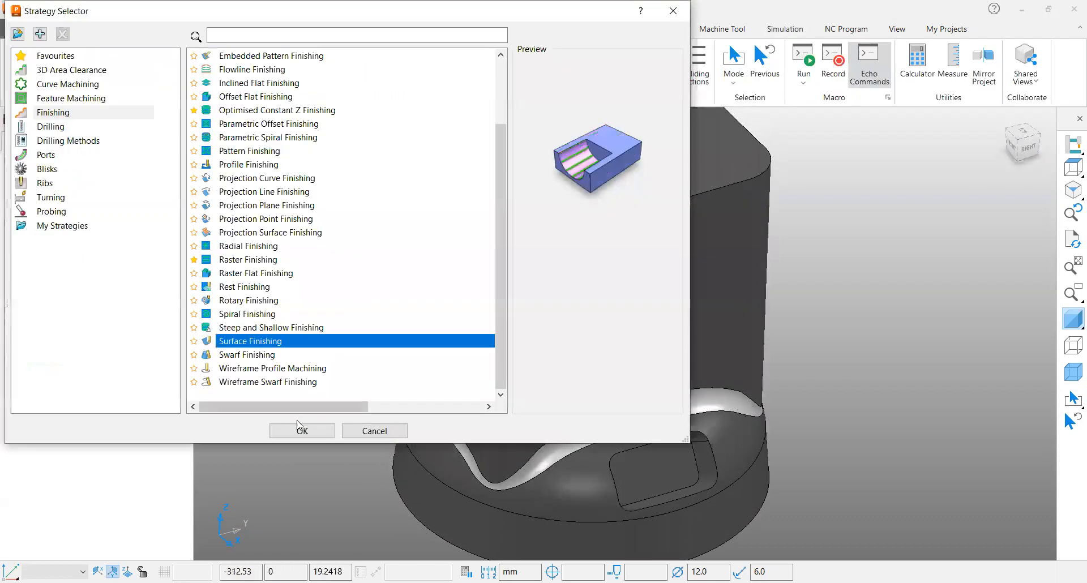
click(301, 430)
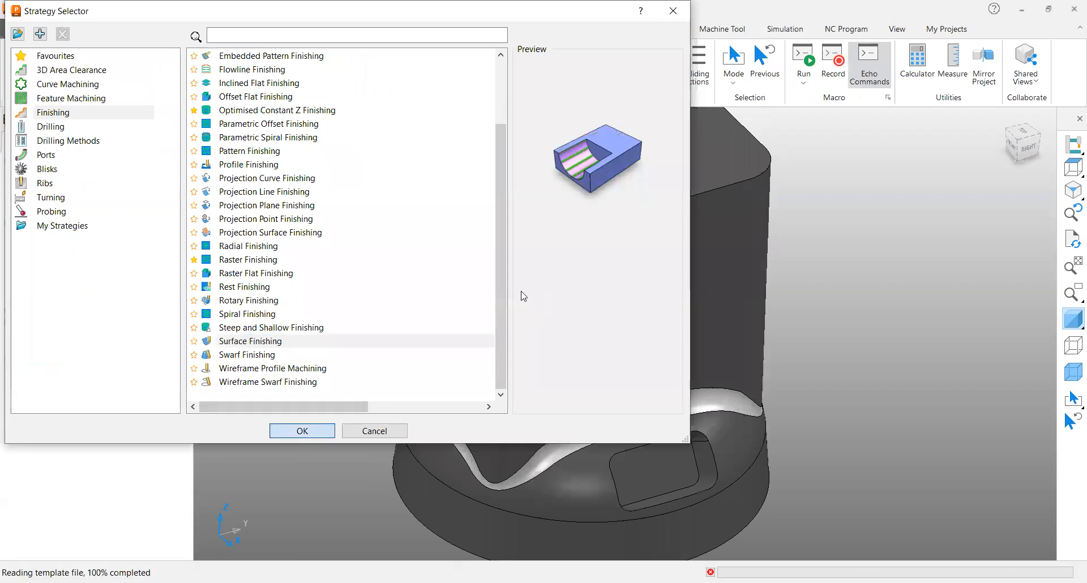
click(302, 430)
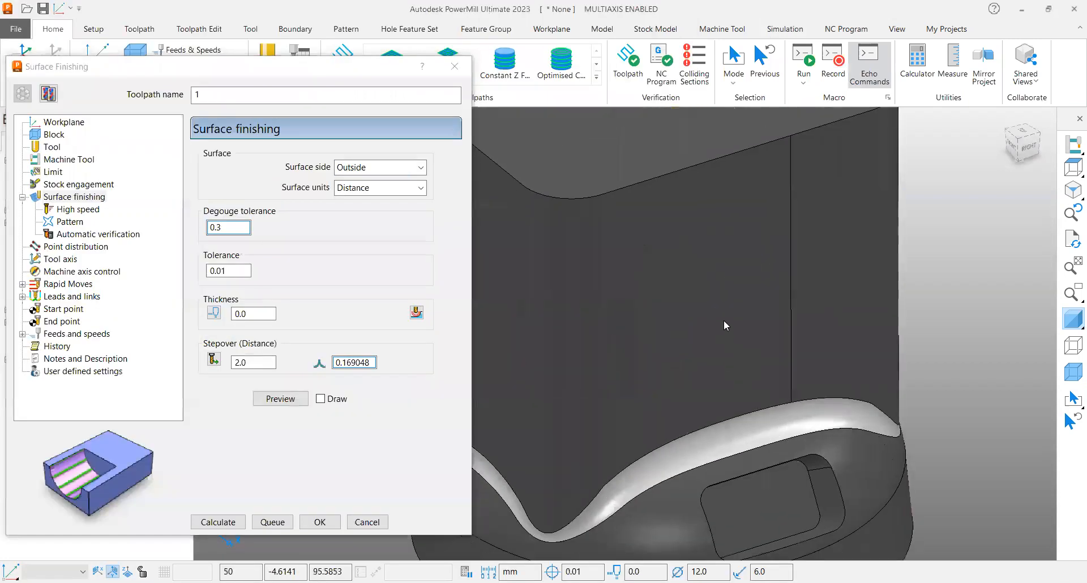
click(280, 399)
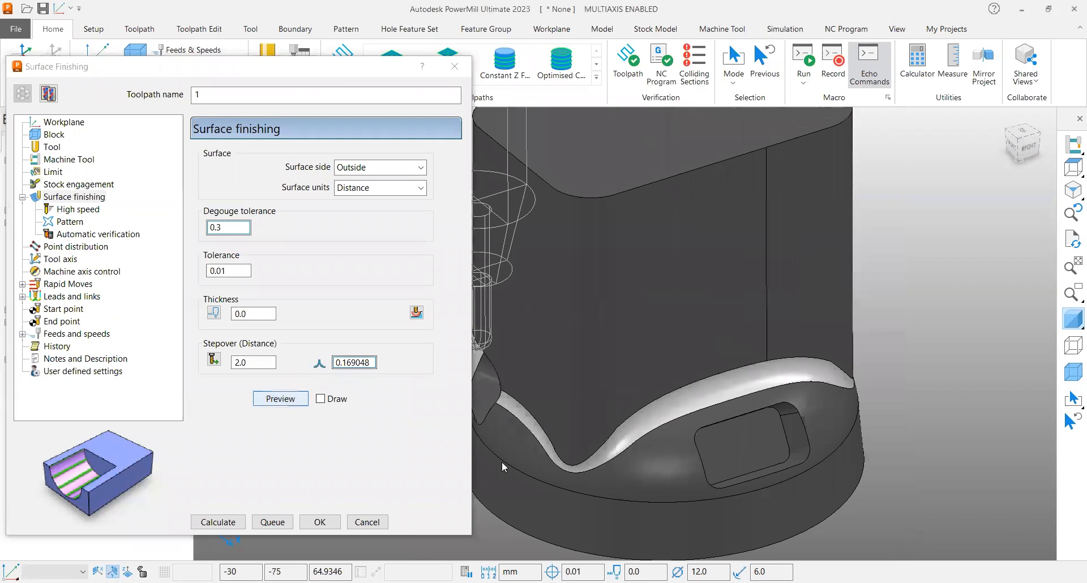
click(320, 397)
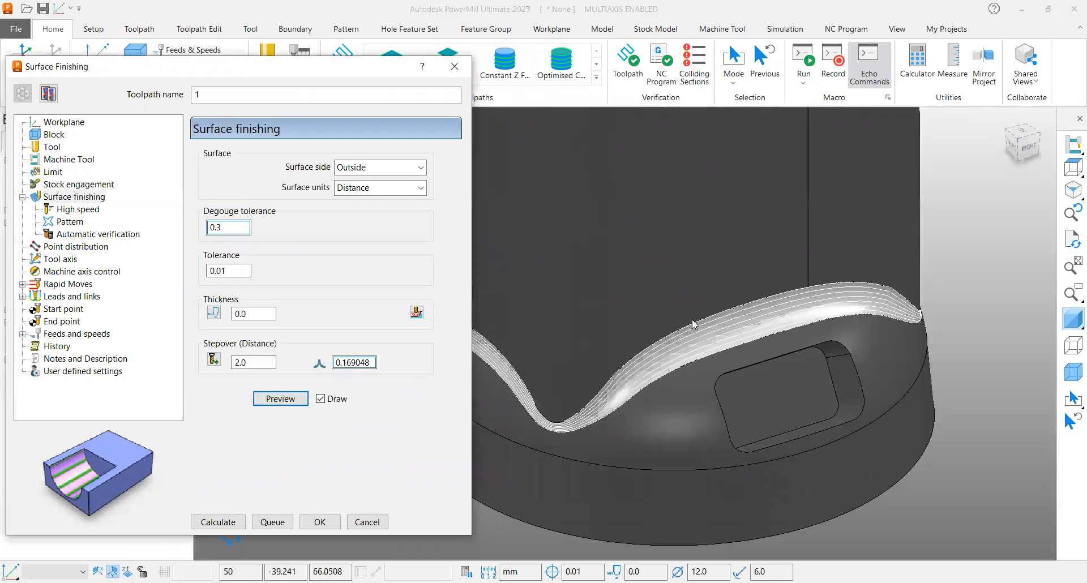
mouse_move(575, 421)
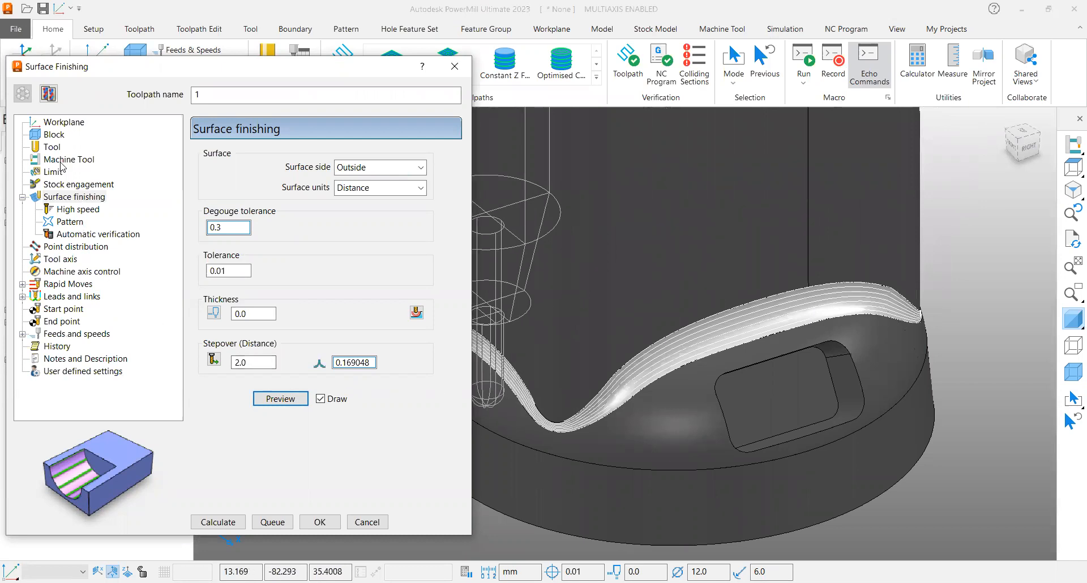
click(61, 258)
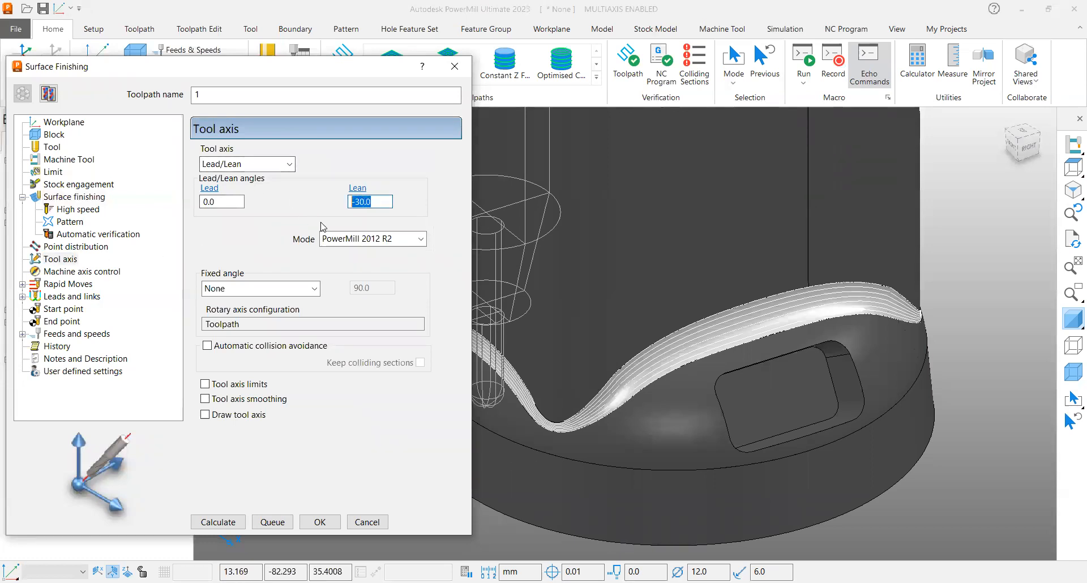
Calculate toolpath 1 with a 30° lean so its passes run around the filleted base.
text(30)
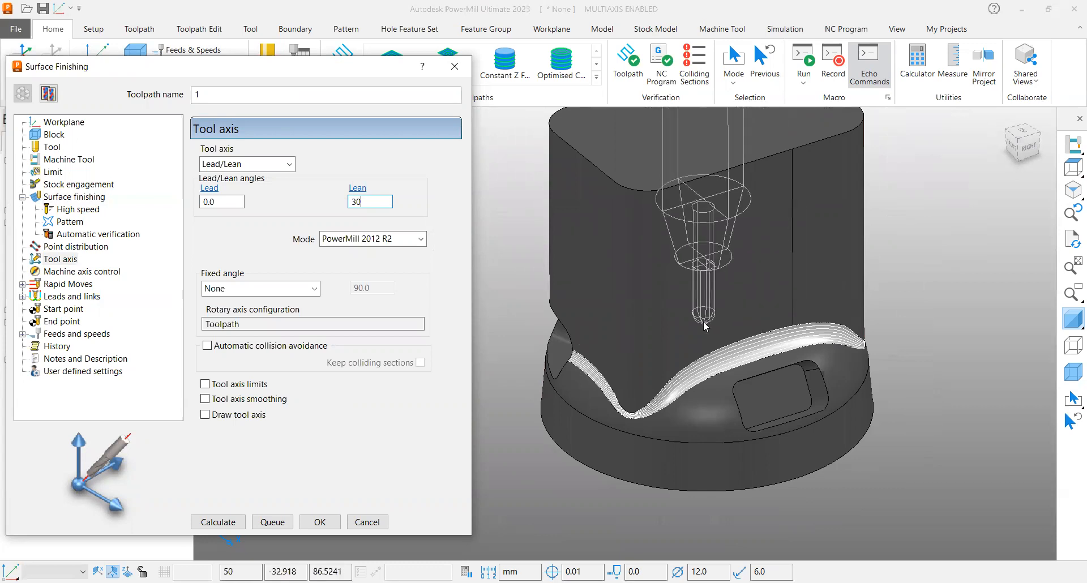
click(218, 521)
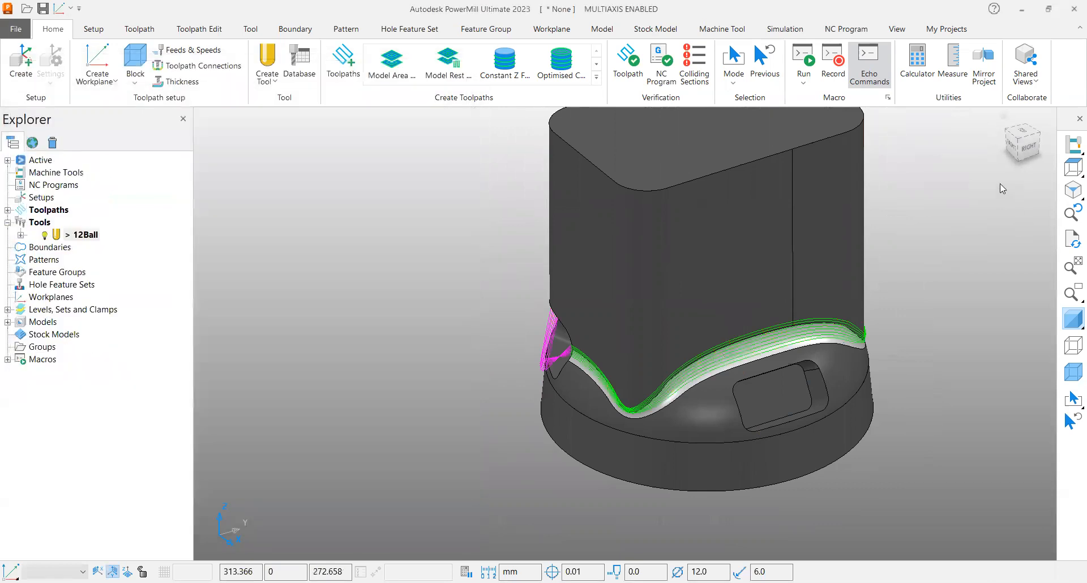
Simulate toolpath 1 from a picked point in front view, stepping the tilted ball tool along the fillet.
click(1022, 142)
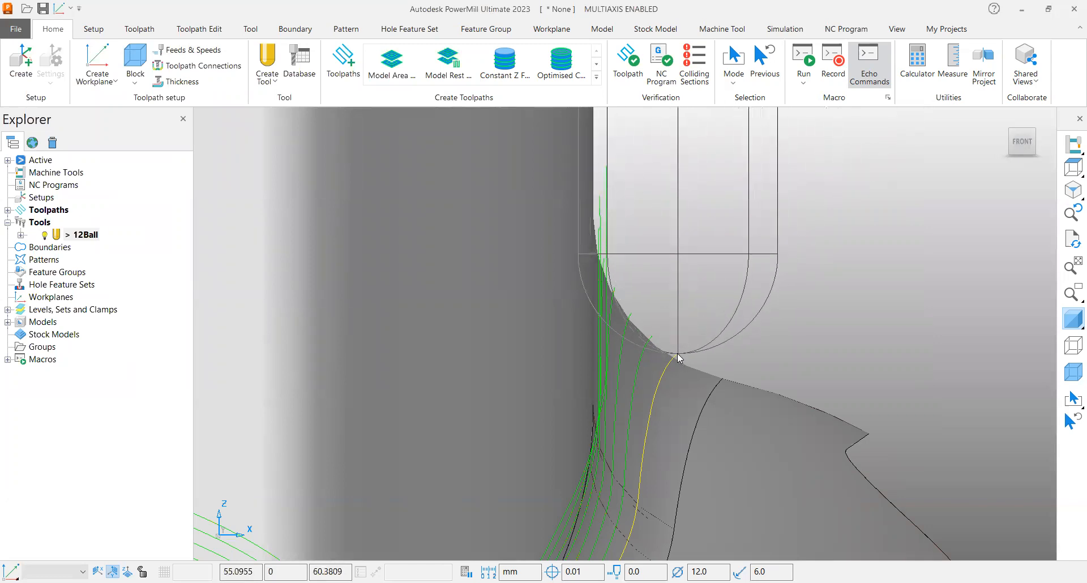
click(784, 30)
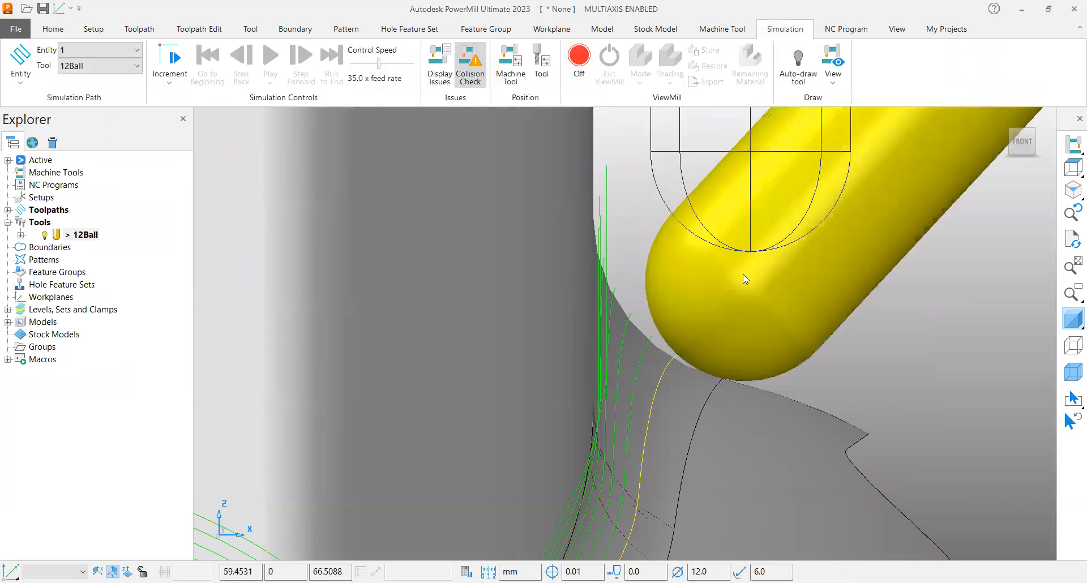
click(269, 57)
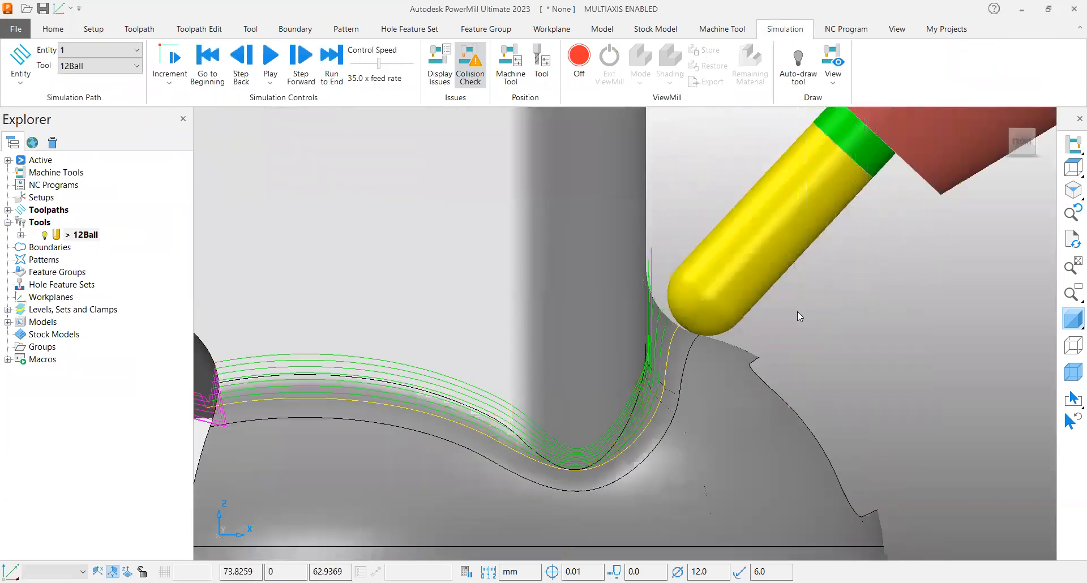
click(299, 62)
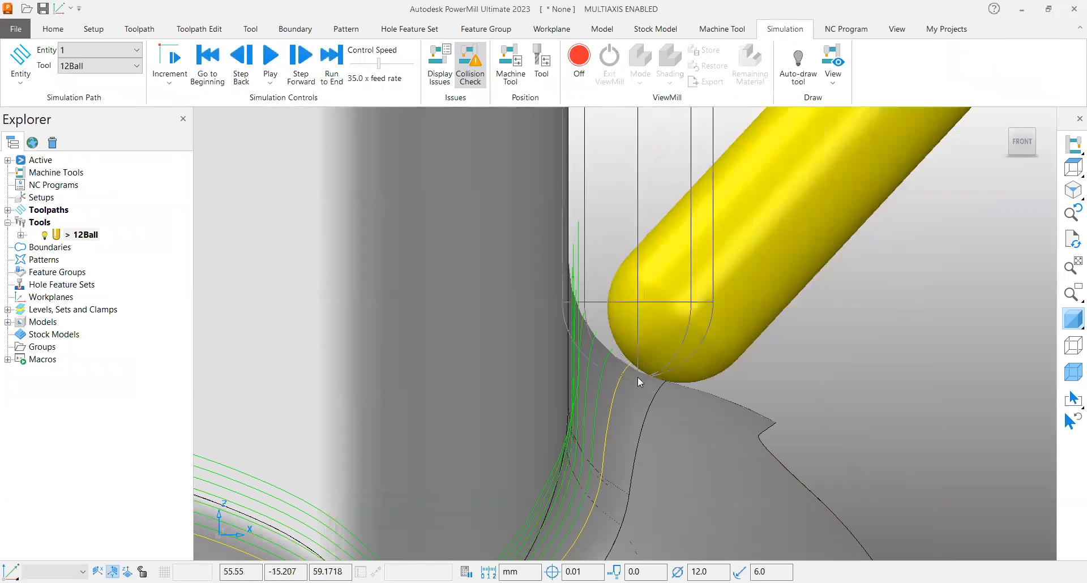
click(300, 62)
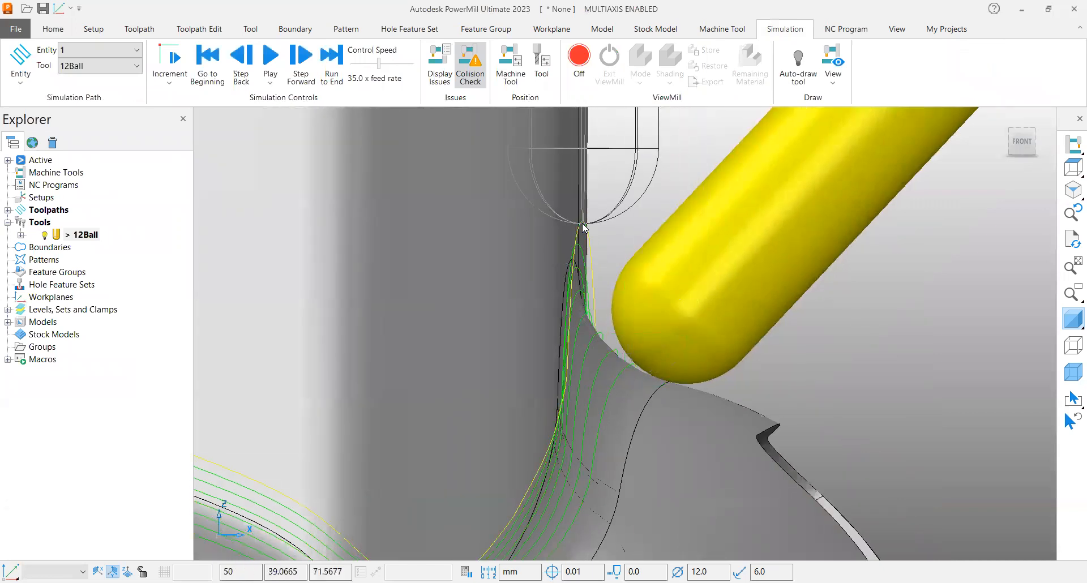
click(584, 228)
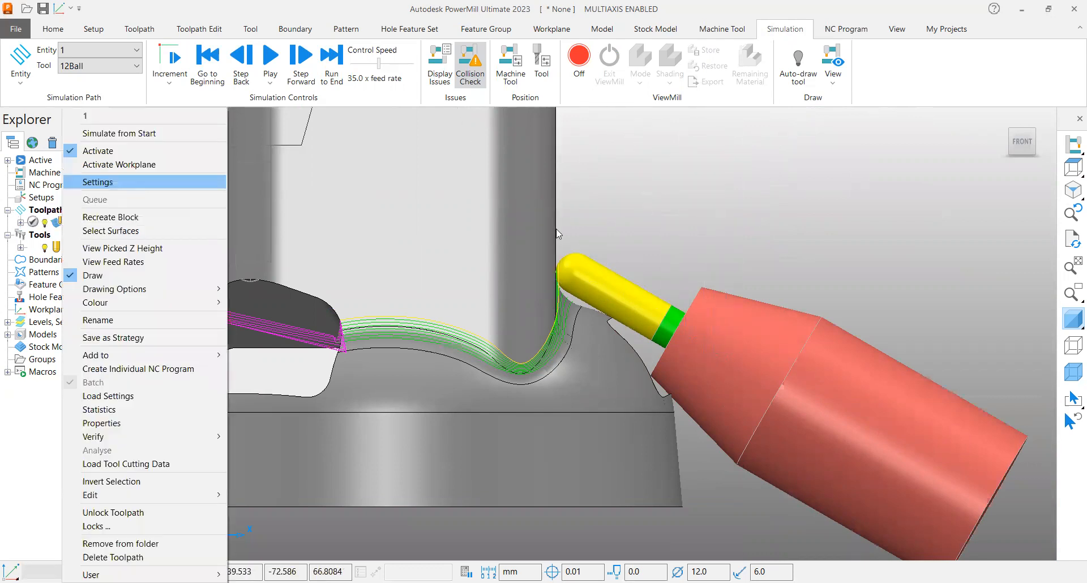
Recalculate toolpath 1 with a 20° lean on the reselected fillet surfaces after the 'No surfaces selected' error.
click(98, 181)
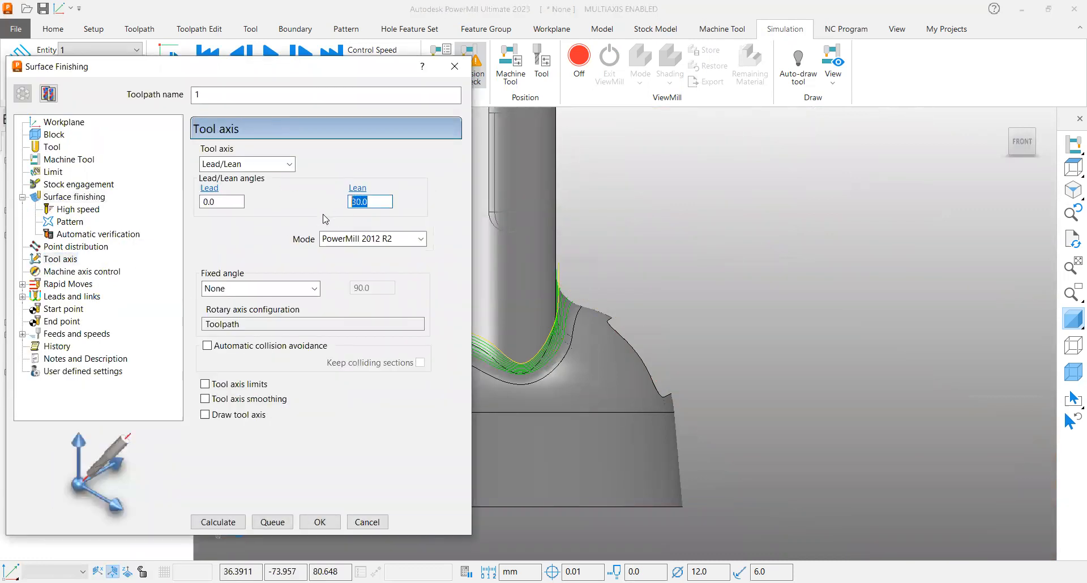
text(20)
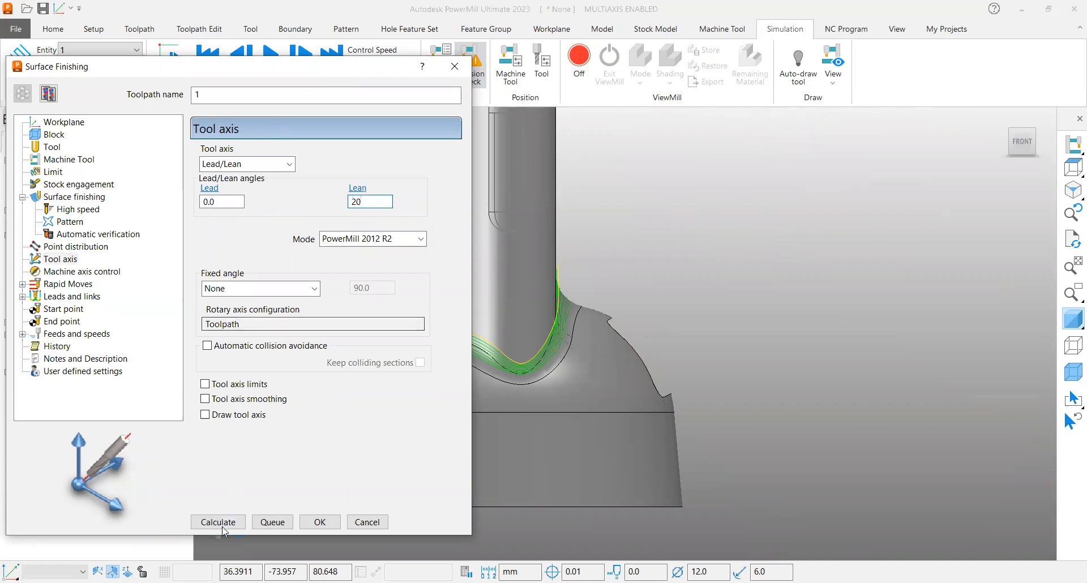
click(218, 522)
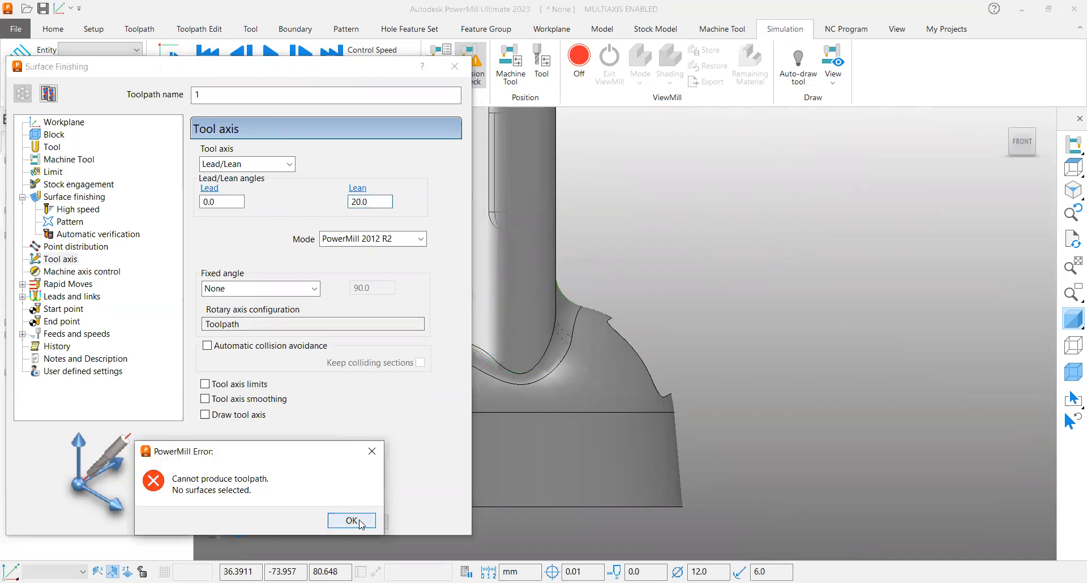
click(351, 521)
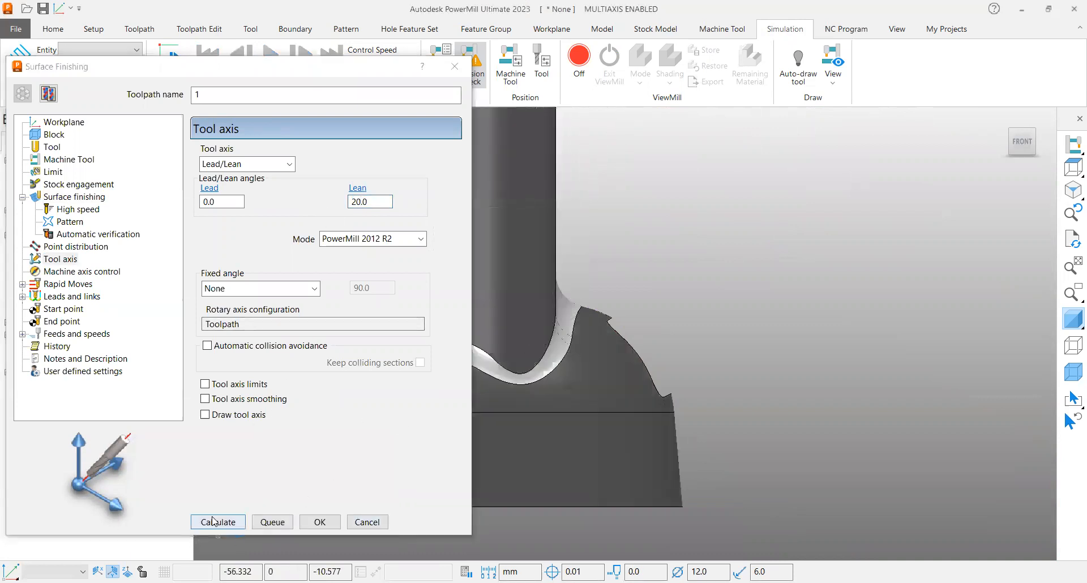
click(217, 522)
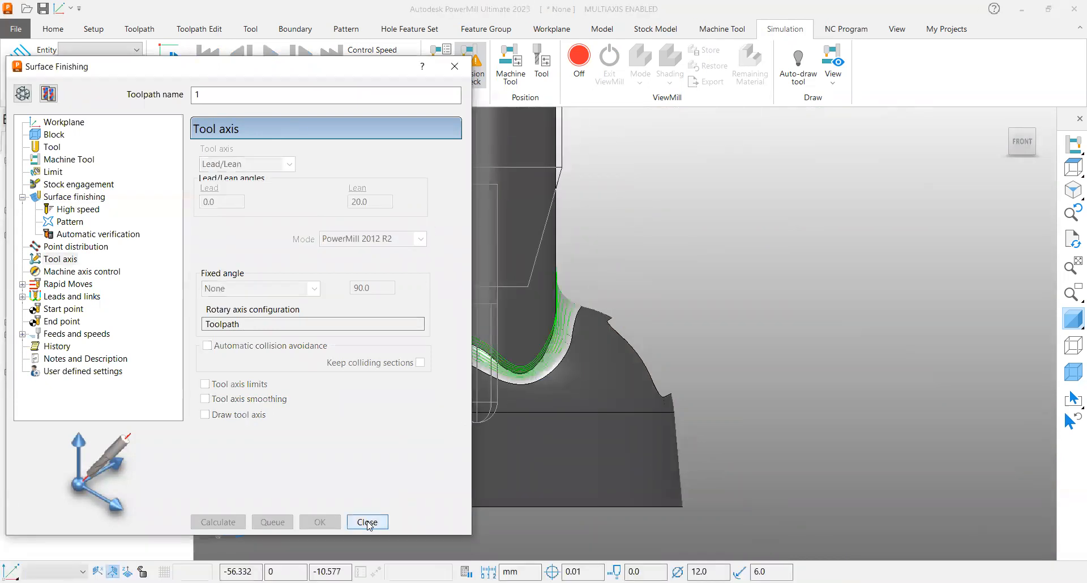
click(367, 523)
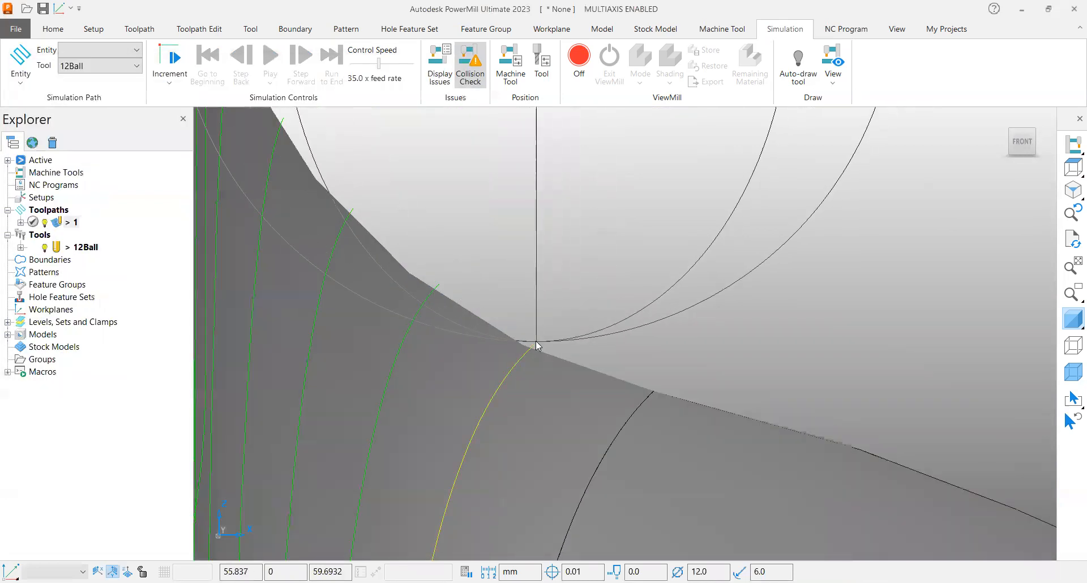
Load 'Toolpath : 1' into the simulation from the viewport pick and rewind it to the beginning.
click(300, 63)
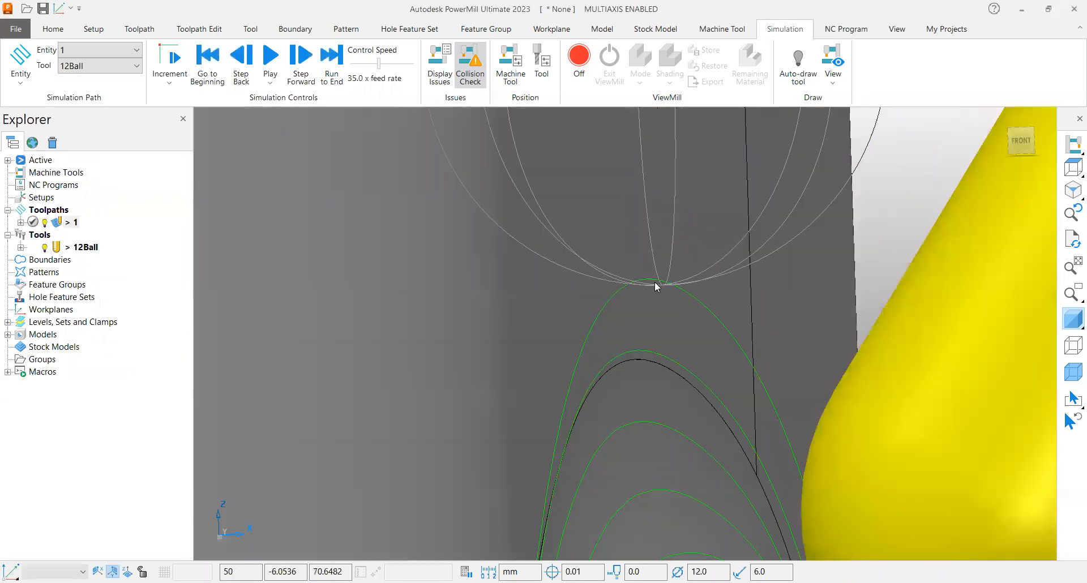
click(657, 287)
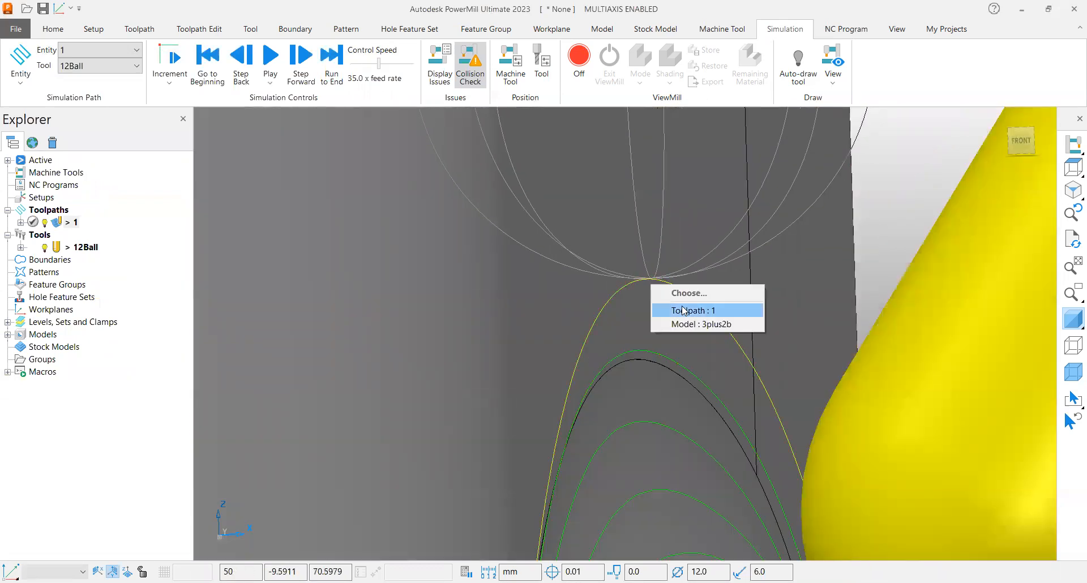
click(692, 311)
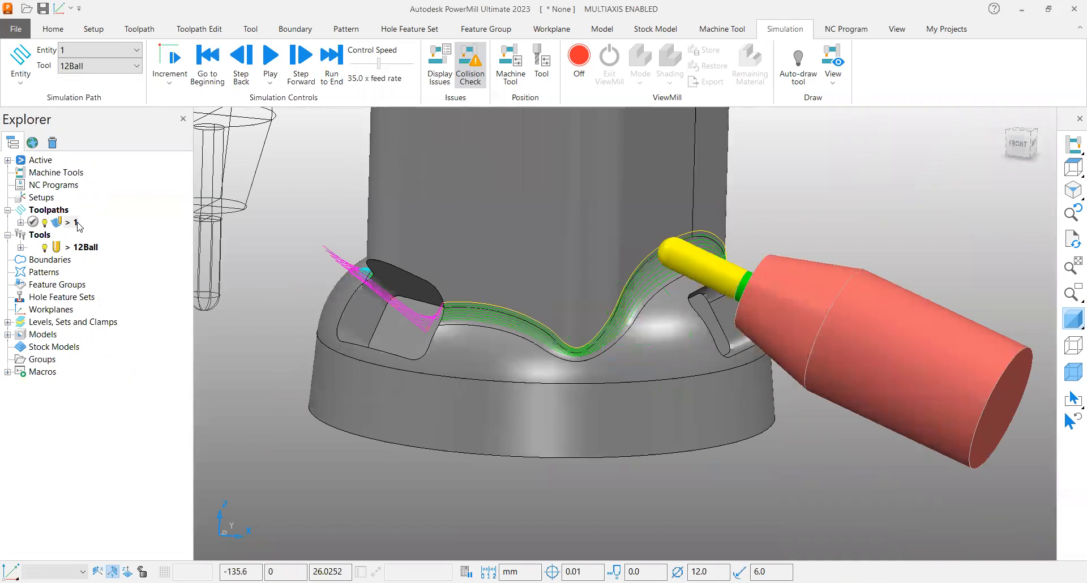
click(270, 54)
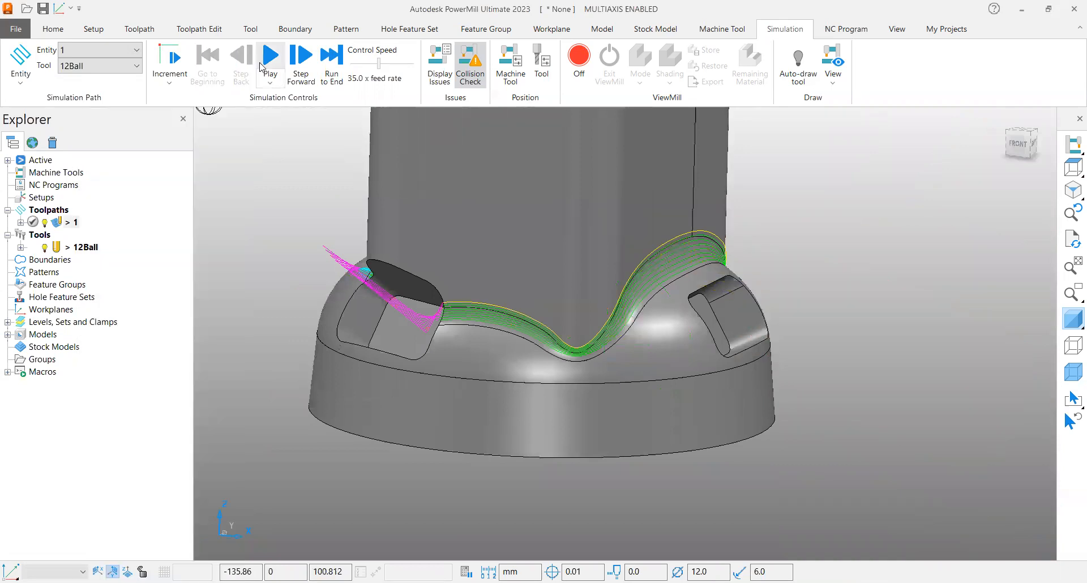
click(270, 53)
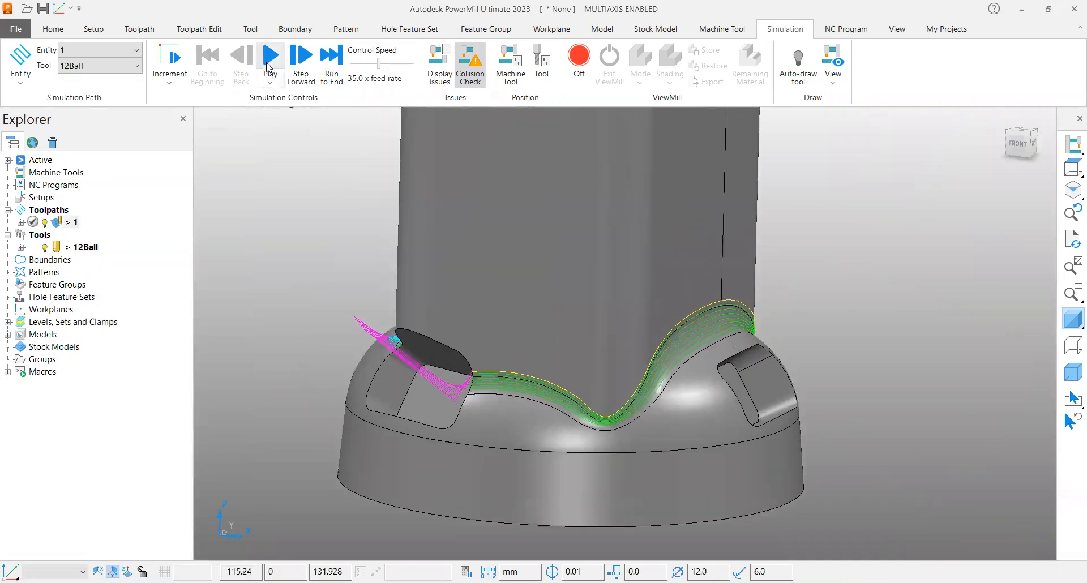
Play the 20° toolpath 1 simulation through to the end until the tool lifts clear above the part.
click(271, 55)
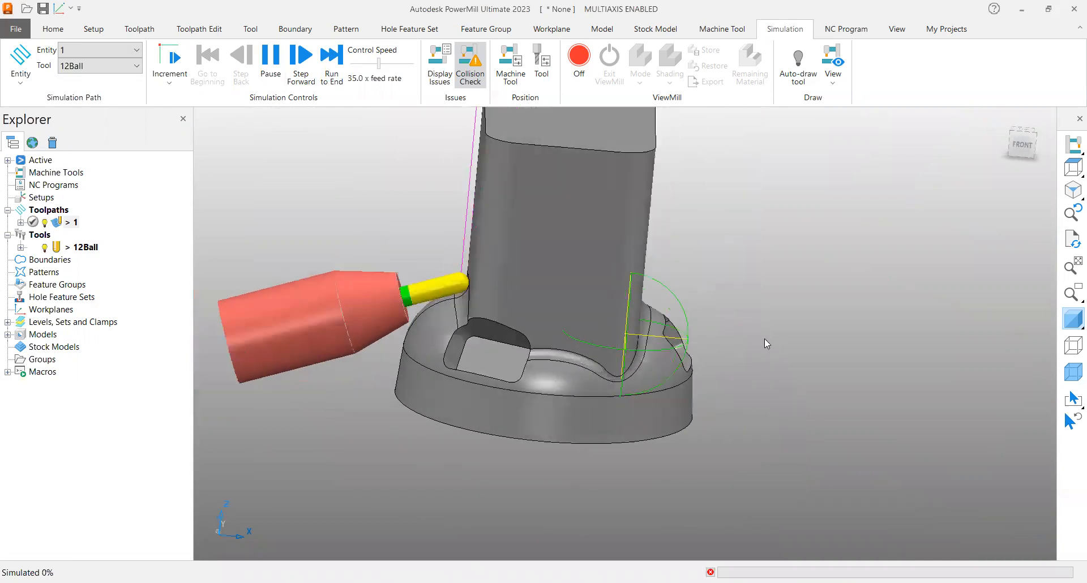
click(331, 57)
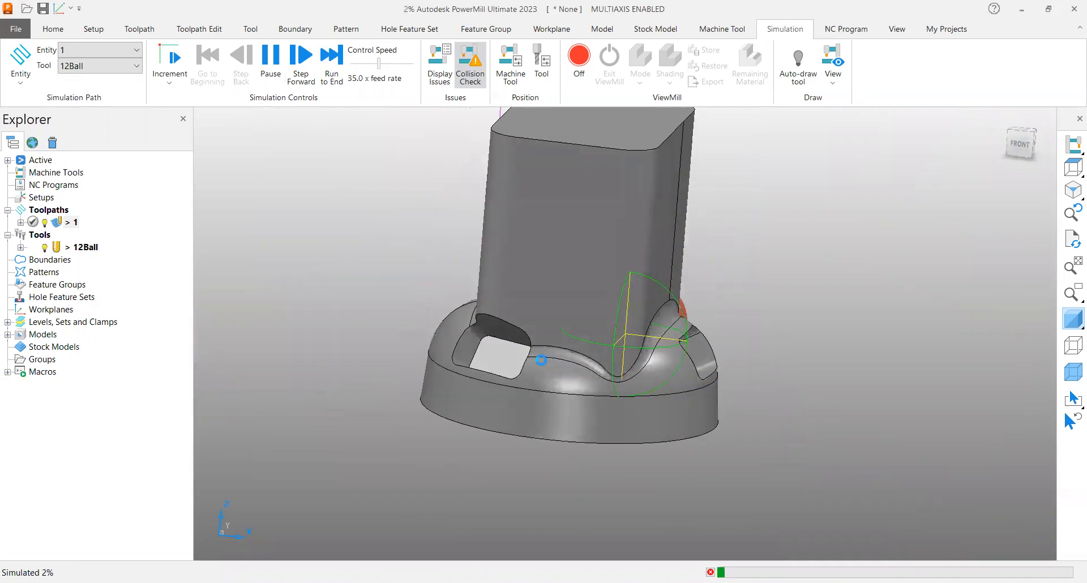
click(301, 58)
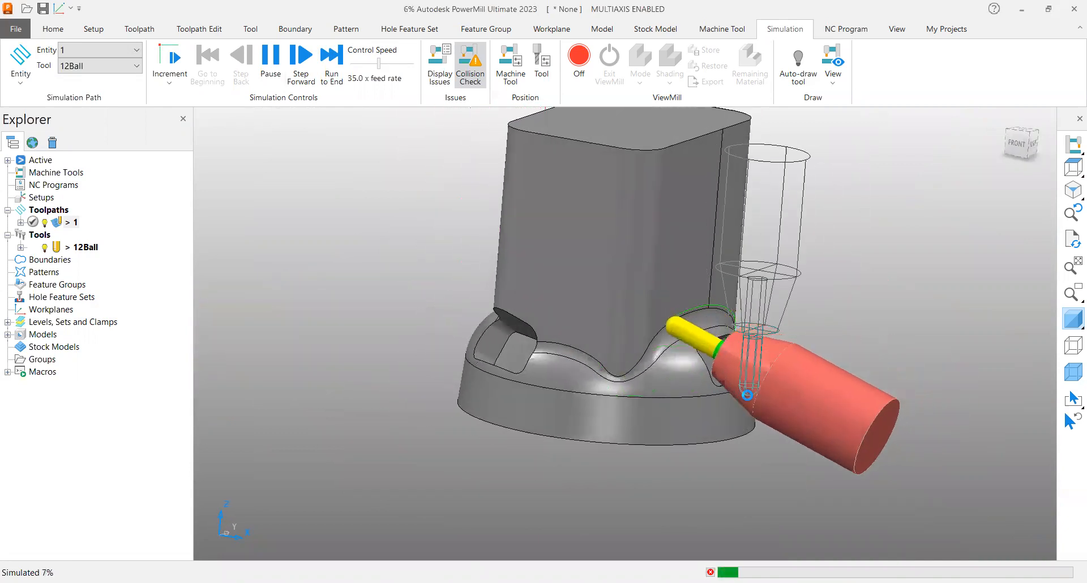
click(301, 59)
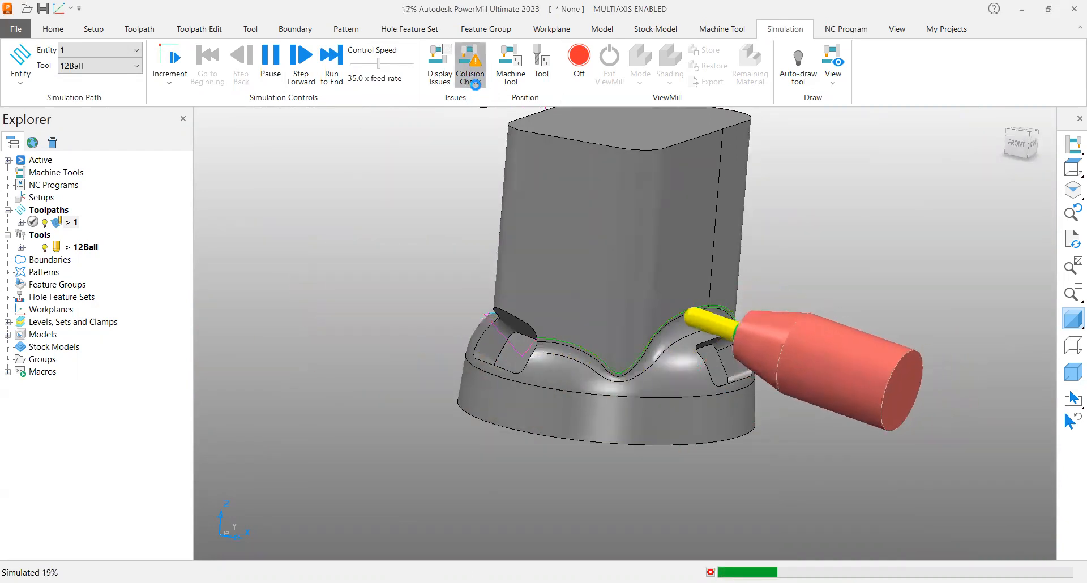
click(302, 59)
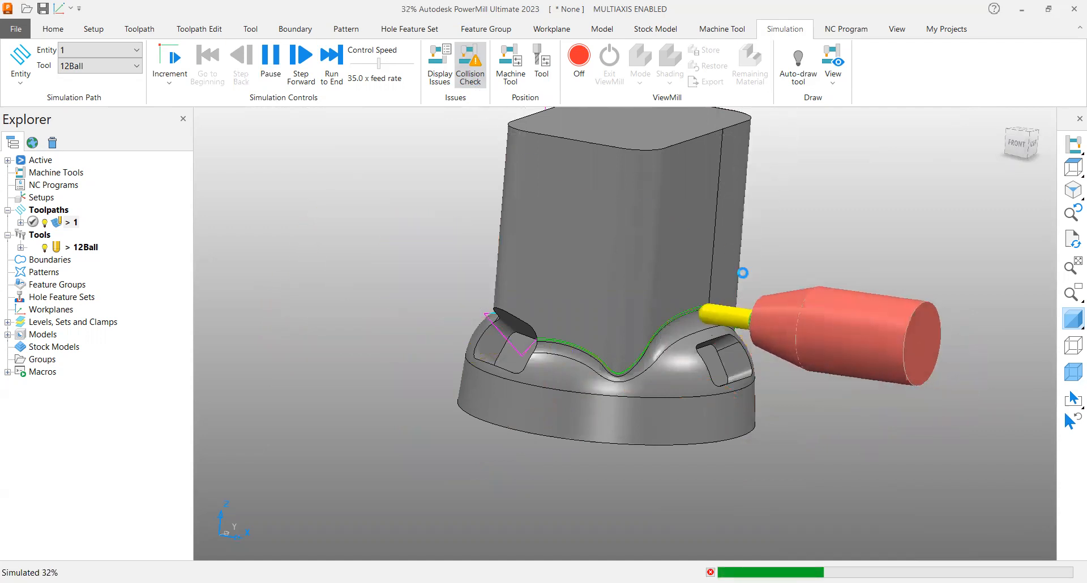
click(332, 57)
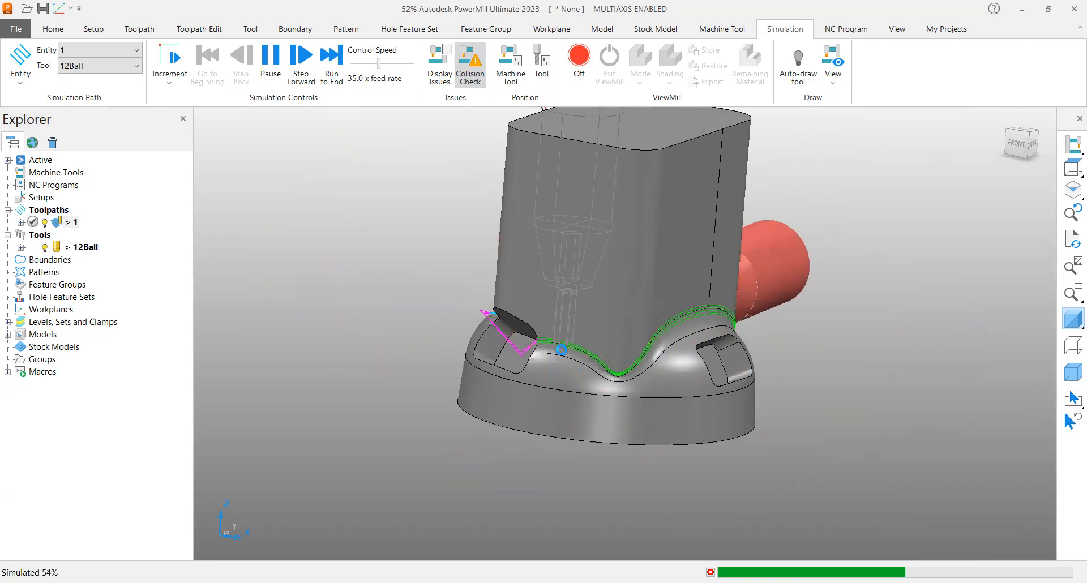
click(300, 58)
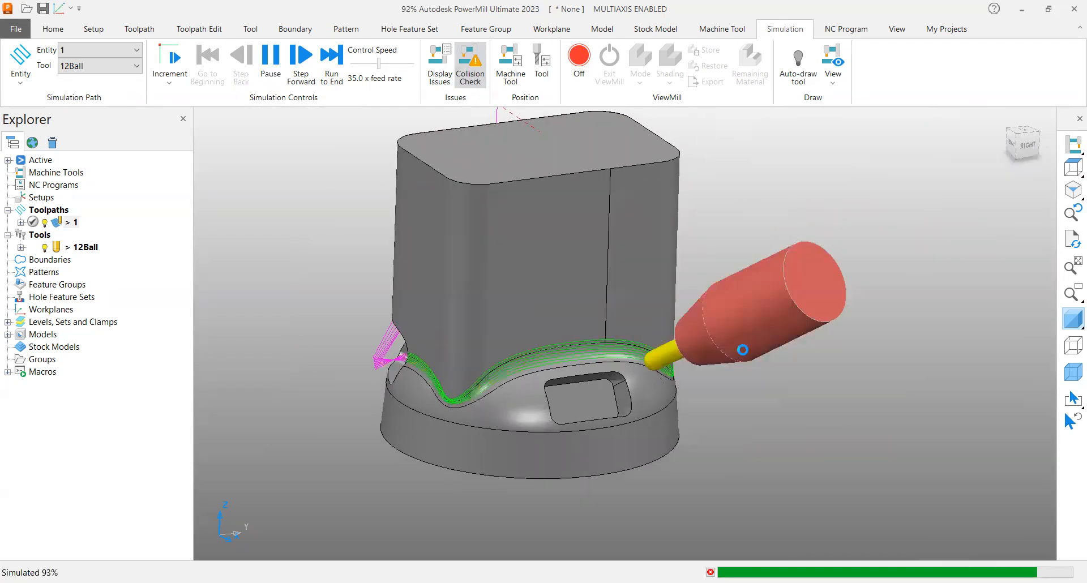
click(331, 60)
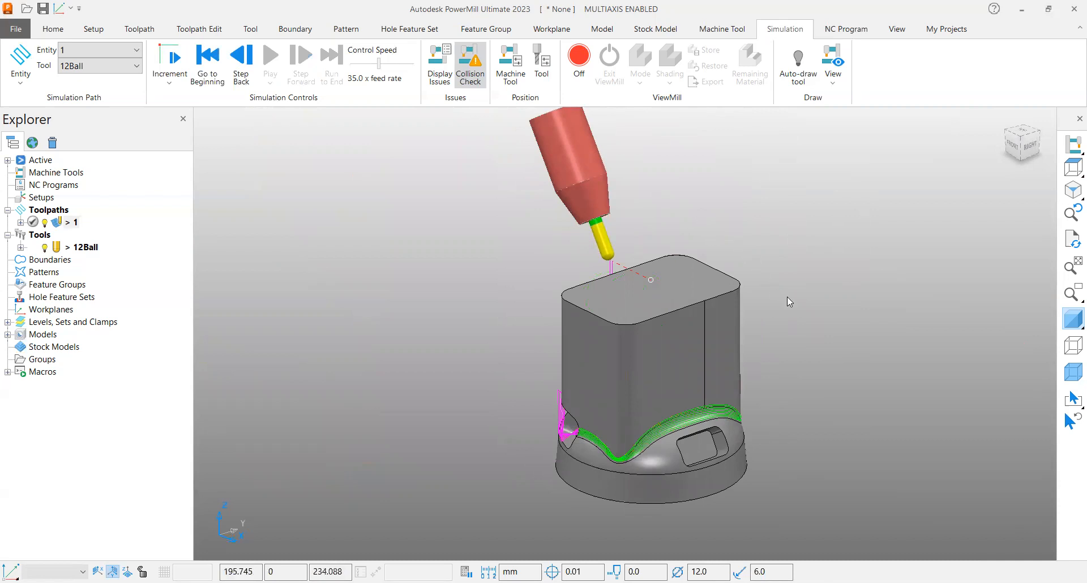
mouse_move(683, 432)
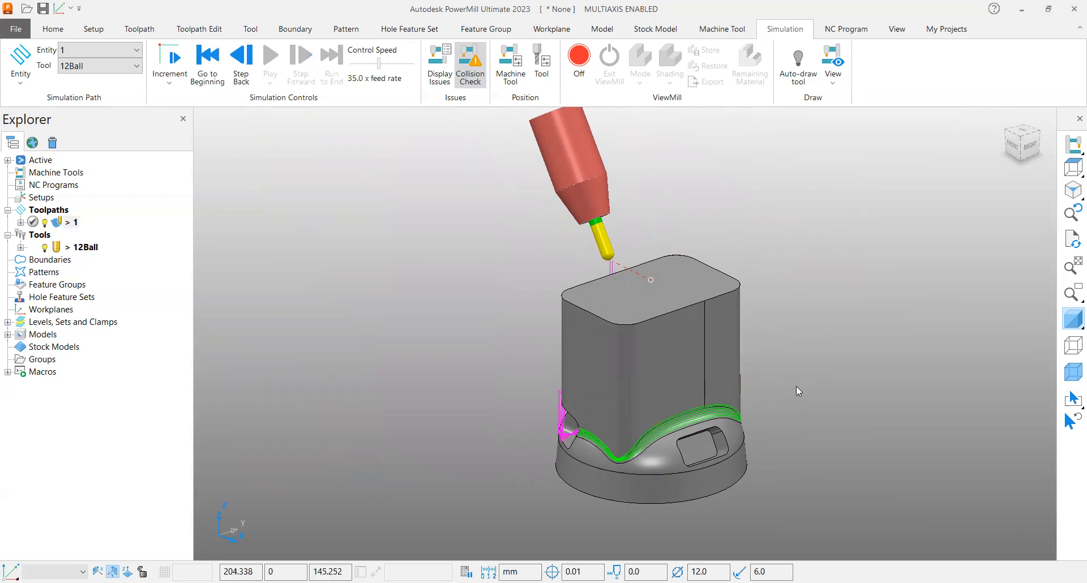
mouse_move(855, 288)
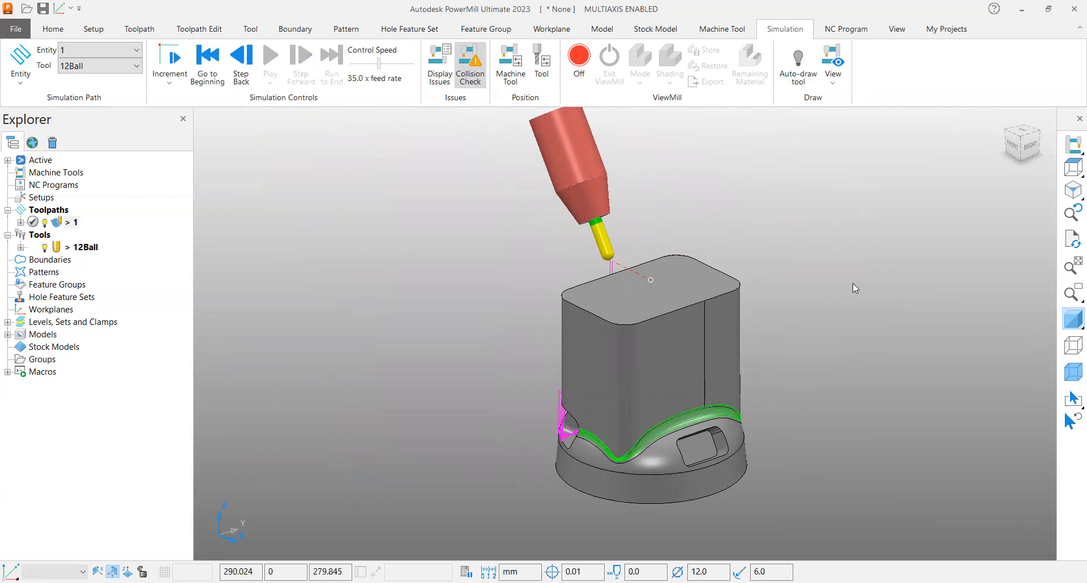